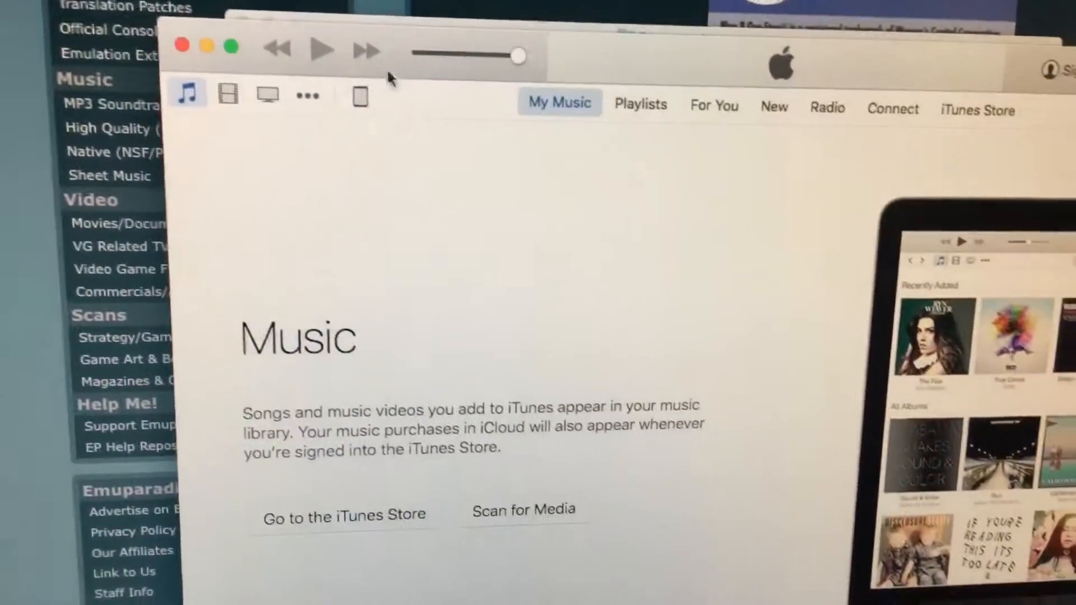
- Open the iPad device page and select PPSSPP in the Apps File Sharing list
{"action": "left_click", "coordinate": [361, 96]}
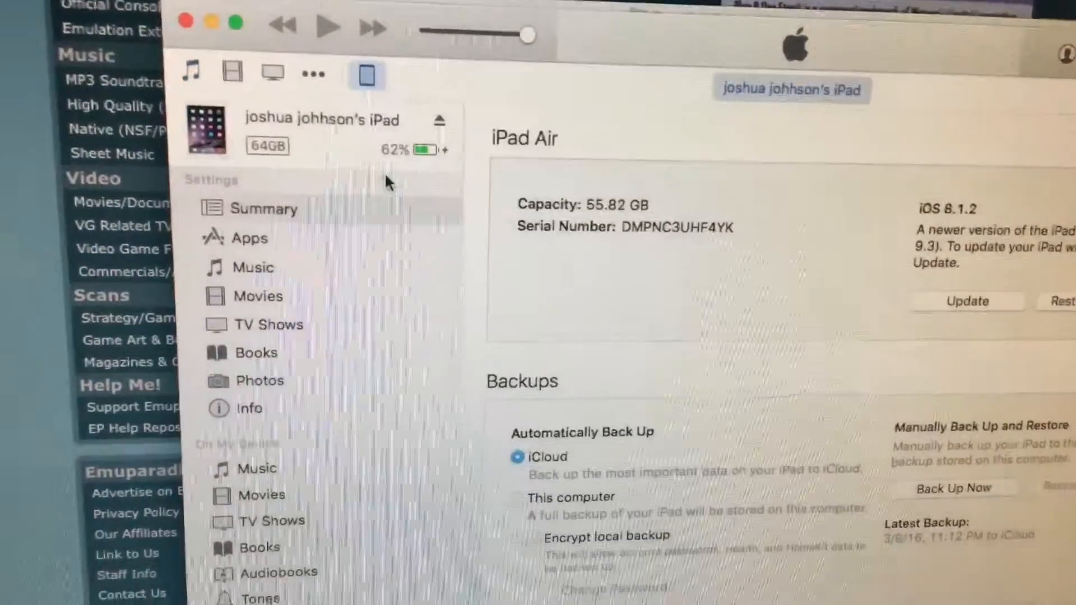
{"action": "scroll", "scroll_direction": "down", "scroll_amount": 3}
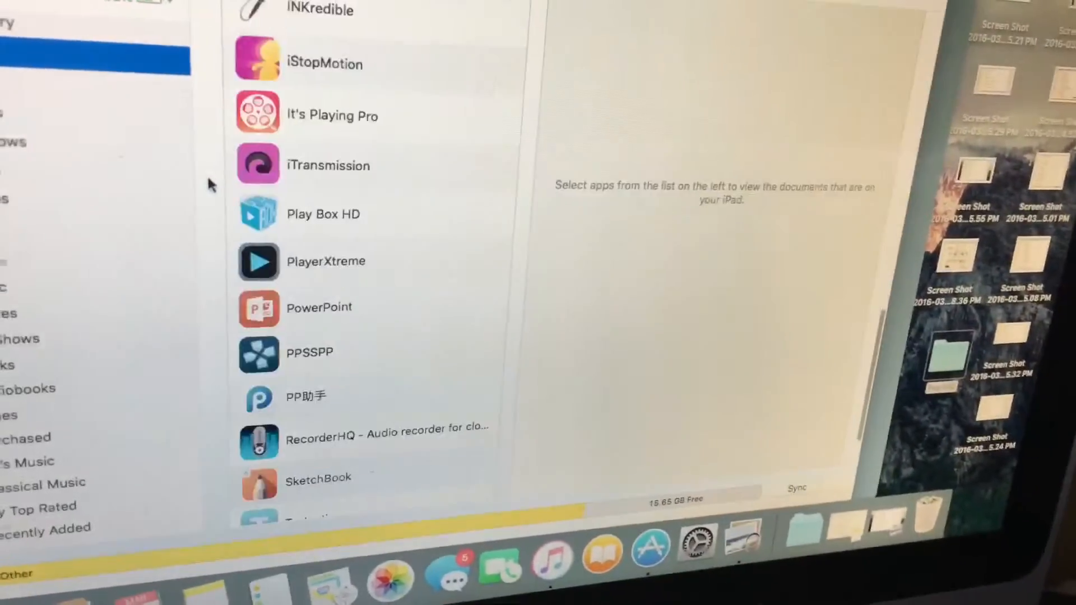
{"action": "scroll", "scroll_direction": "down", "scroll_amount": 3}
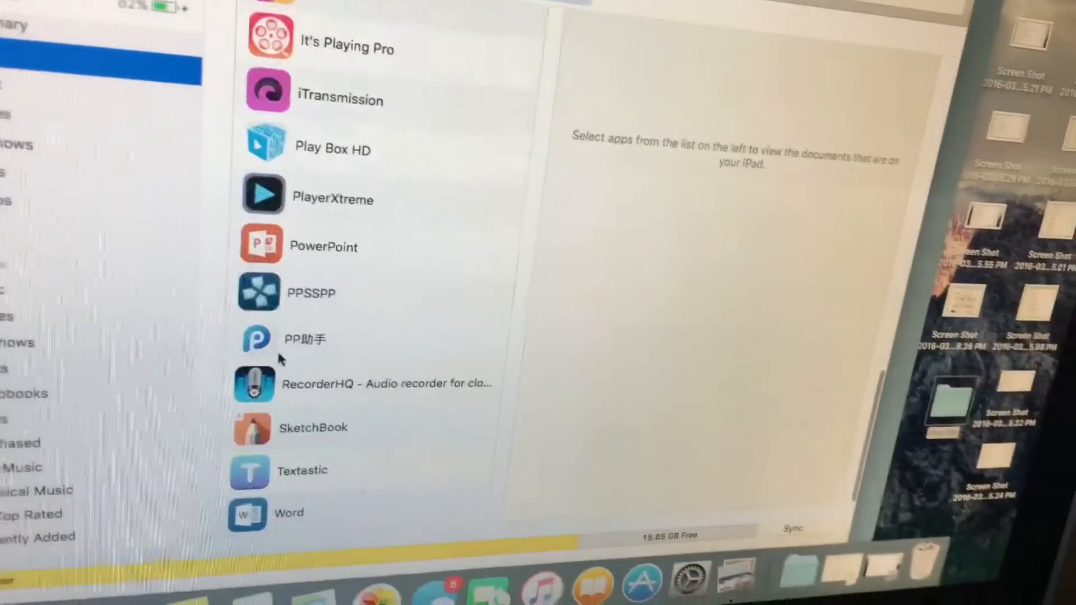
{"action": "left_click", "coordinate": [308, 292]}
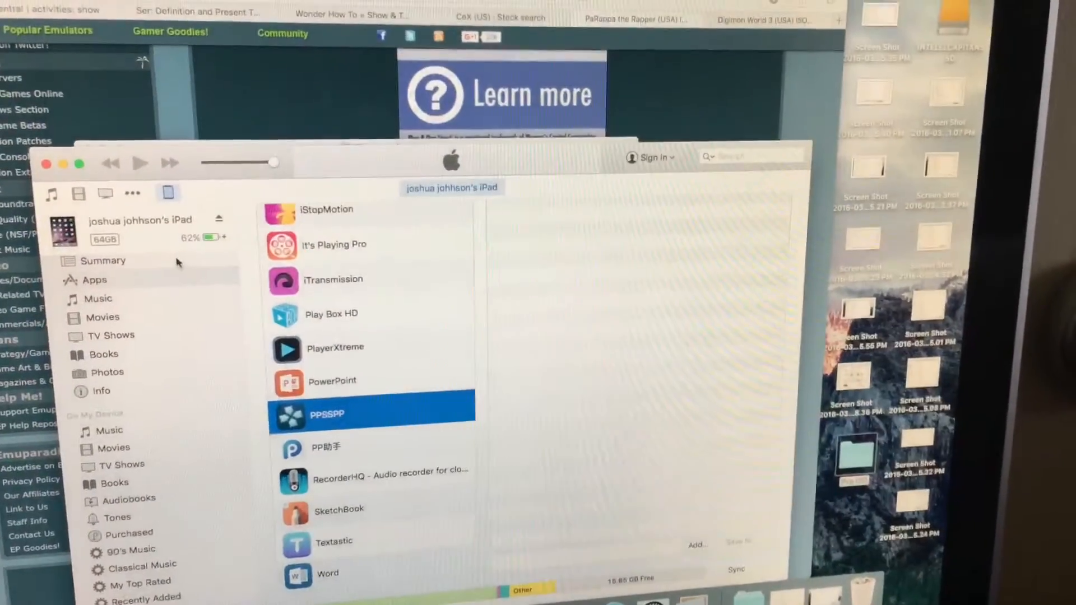
- Return to the iPad's Summary page with capacity, iOS version and backup details
{"action": "left_click", "coordinate": [104, 260]}
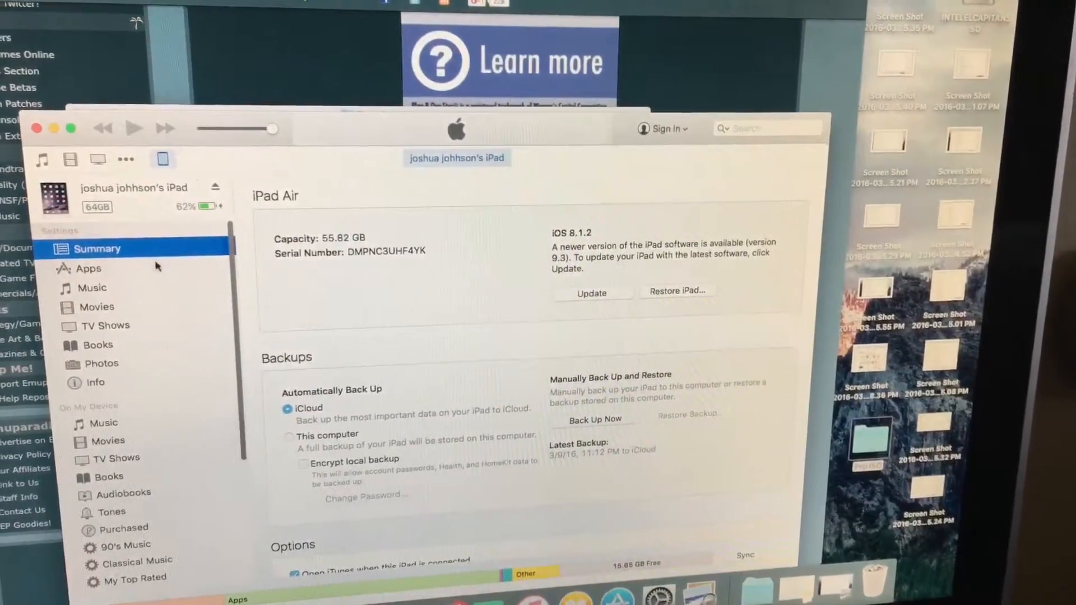
{"action": "left_click", "coordinate": [88, 268]}
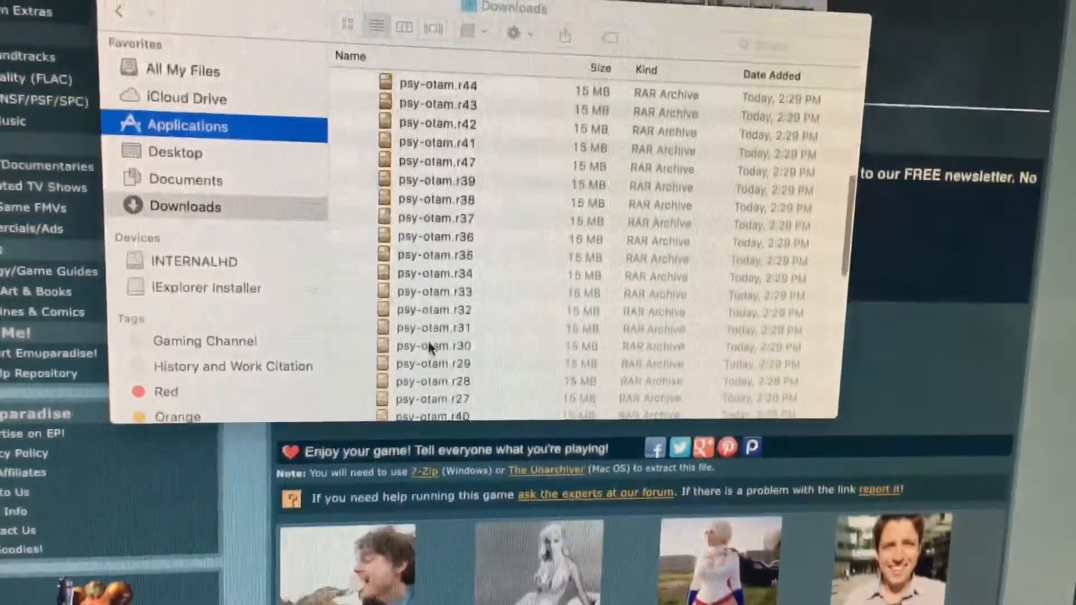
- Scroll the Downloads folder to view the psy-otam RAR archive parts
{"action": "scroll", "scroll_direction": "up", "scroll_amount": 3}
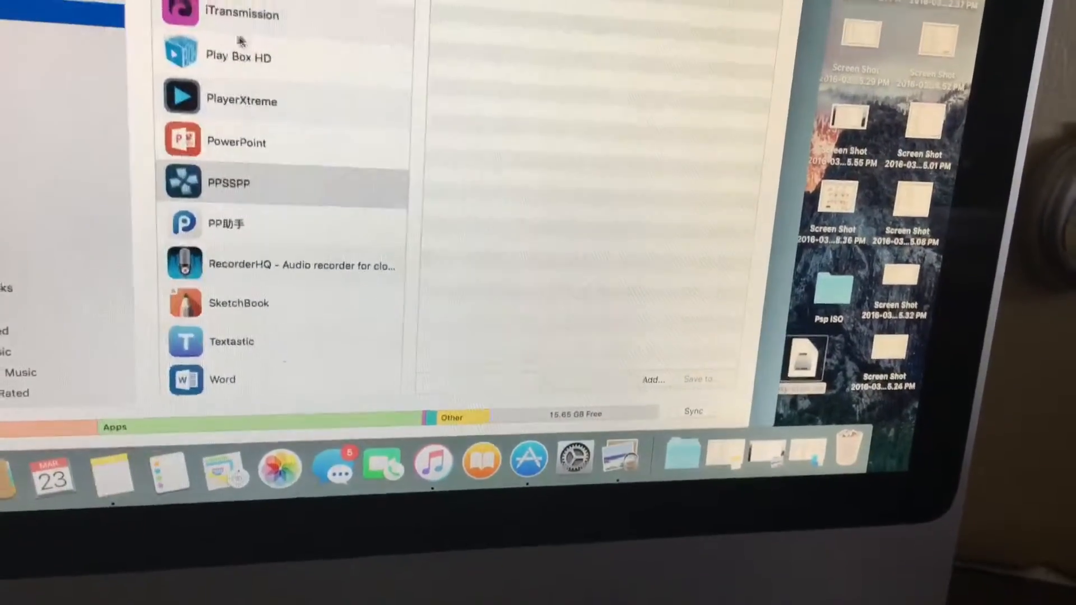
- Switch the File Sharing list from PPSSPP to File Hub's shared documents
{"action": "scroll", "scroll_direction": "up", "scroll_amount": 3}
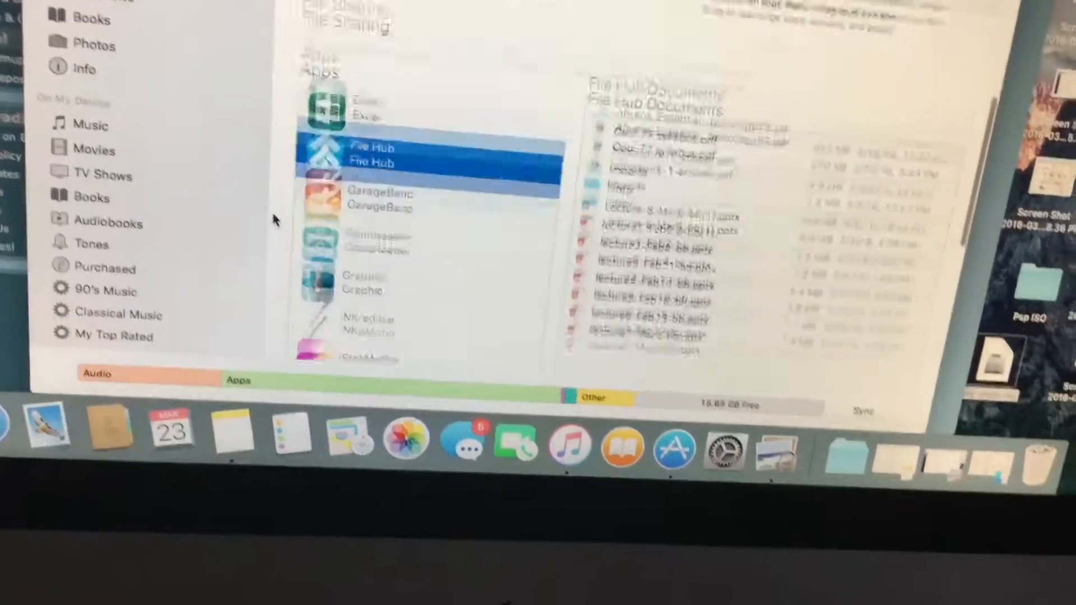
{"action": "scroll", "scroll_direction": "down", "scroll_amount": 3}
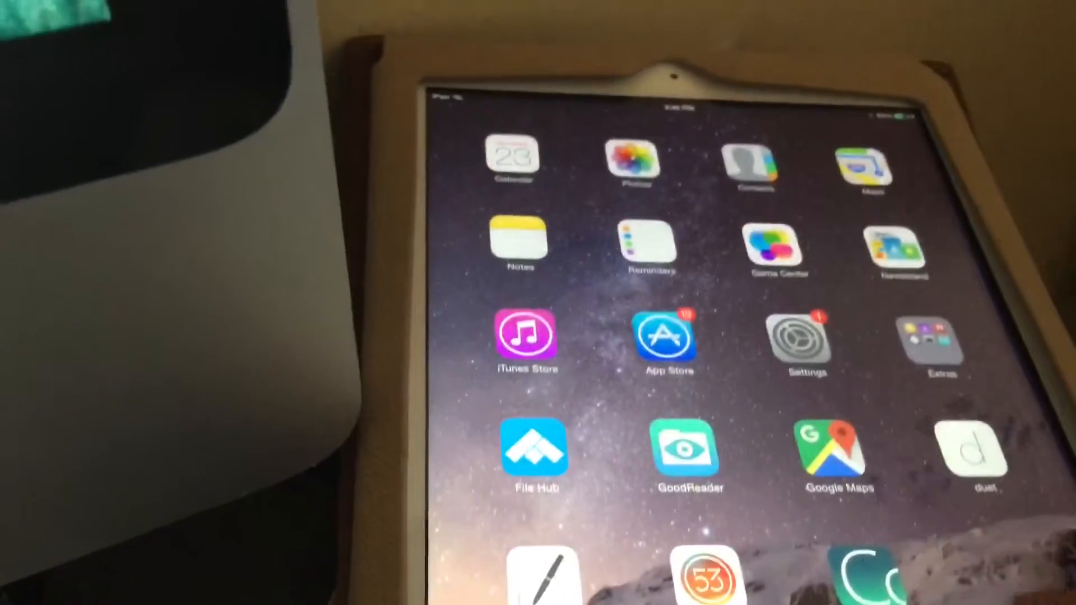
- Swipe through iPad home screen pages to the one with PPSSPP and the GTA games
{"action": "scroll", "scroll_direction": "left", "scroll_amount": 3}
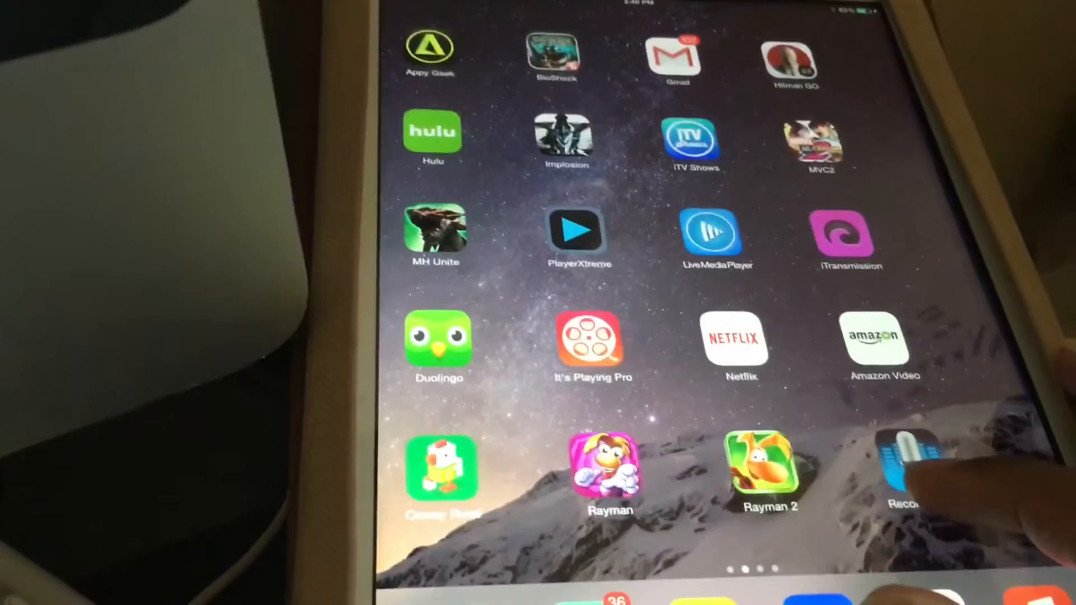
{"action": "scroll", "scroll_direction": "left", "scroll_amount": 3}
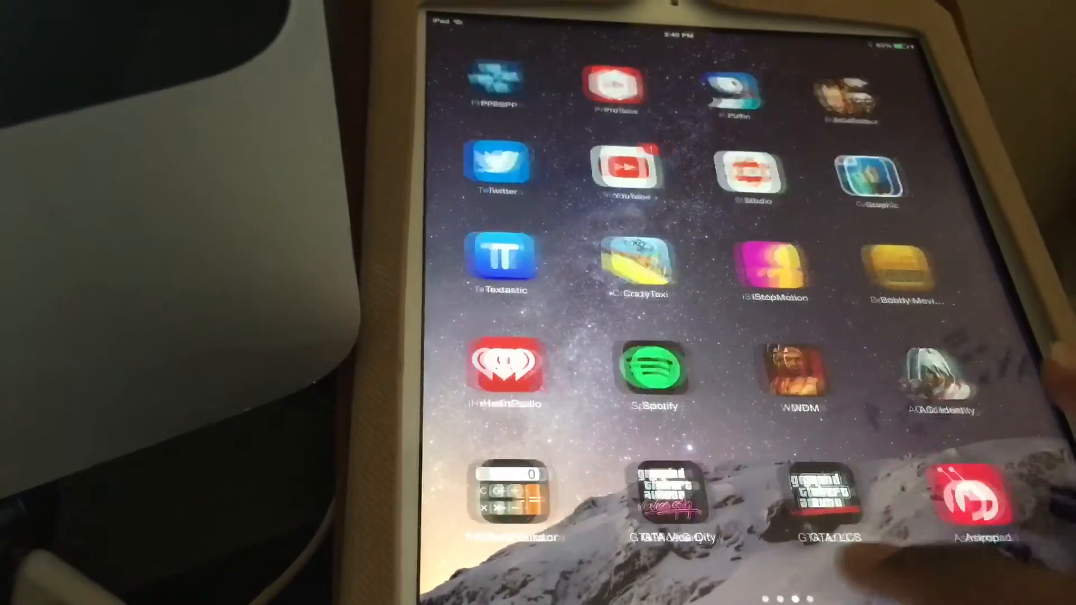
{"action": "scroll", "scroll_direction": "left", "scroll_amount": 3}
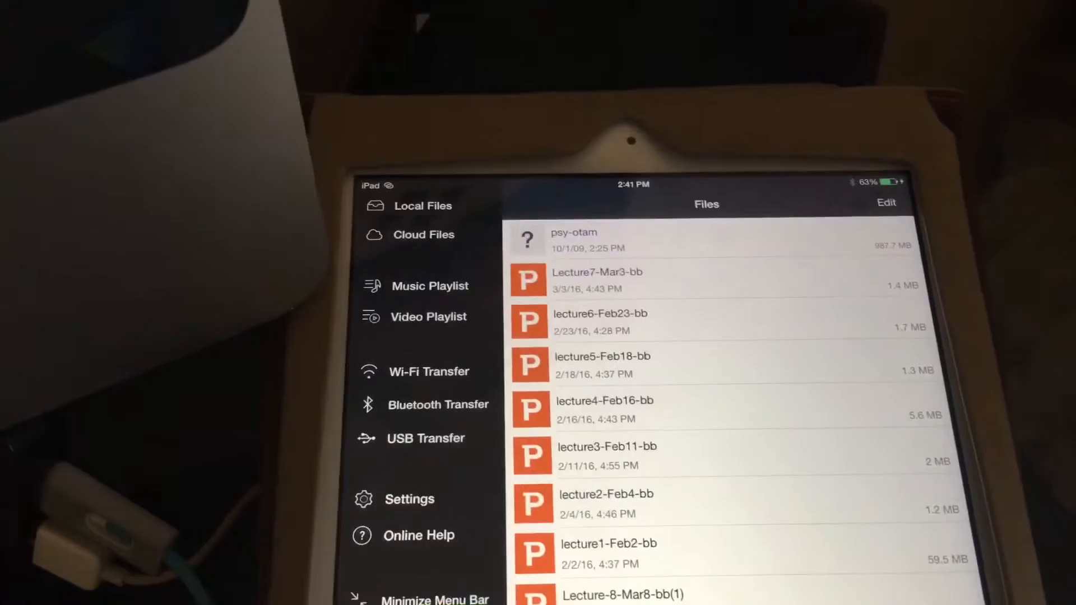
- Leave File Hub for the home screen and page past PPSSPP
{"action": "key", "text": "home"}
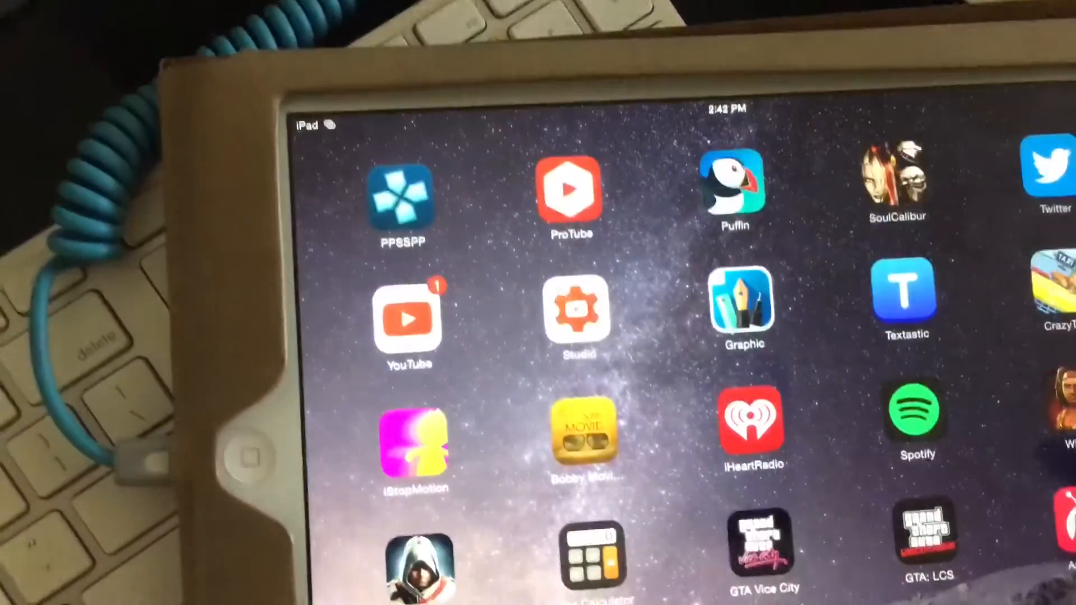
{"action": "scroll", "scroll_direction": "left", "scroll_amount": 3}
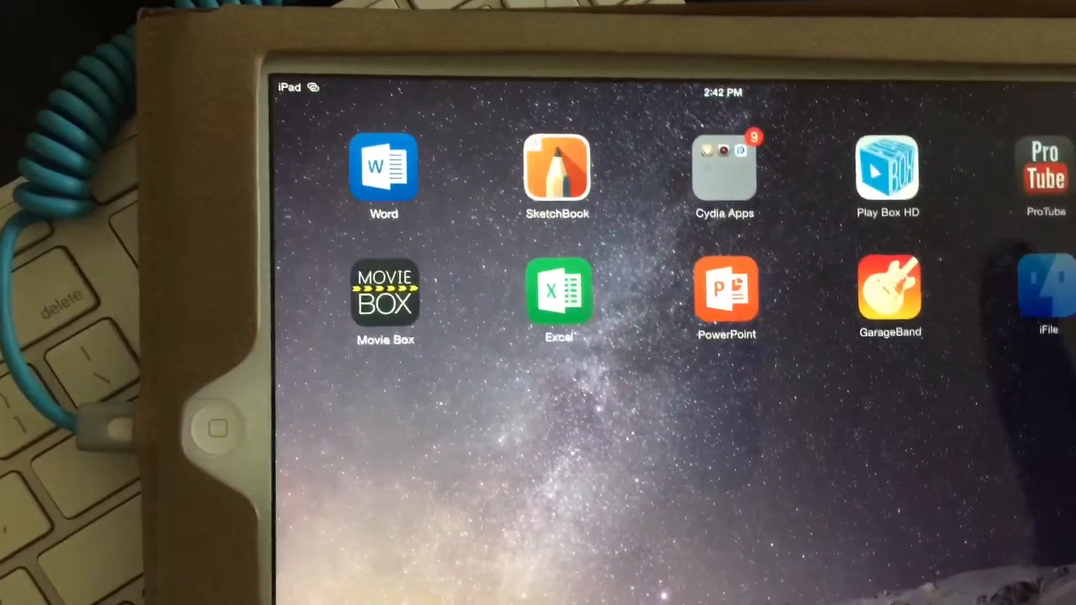
- Launch iFile and browse down through the /var folder
{"action": "left_click", "coordinate": [1046, 296]}
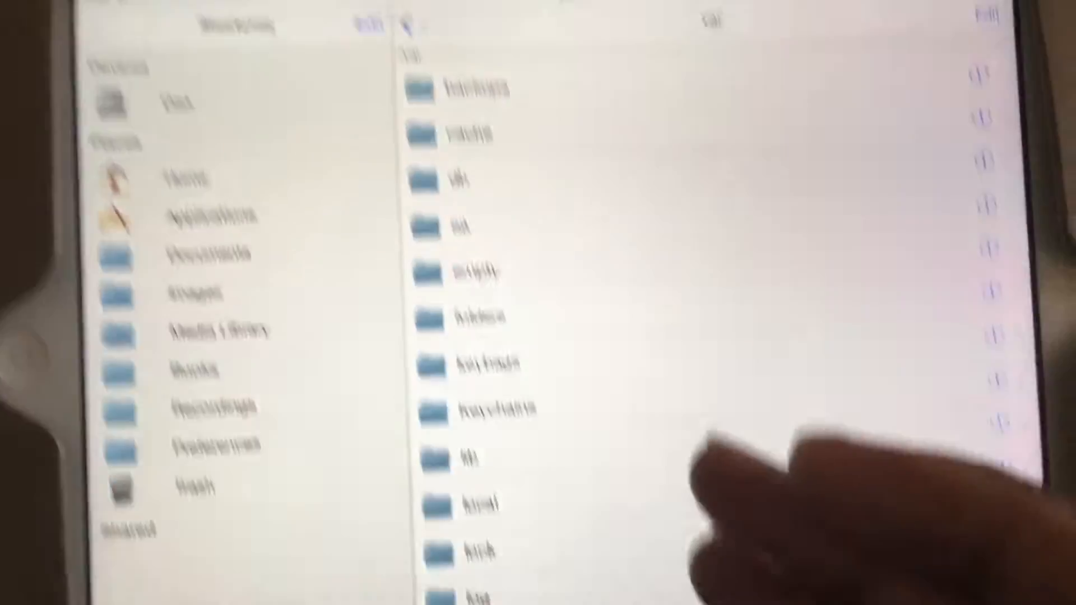
{"action": "scroll", "scroll_direction": "down", "scroll_amount": 3}
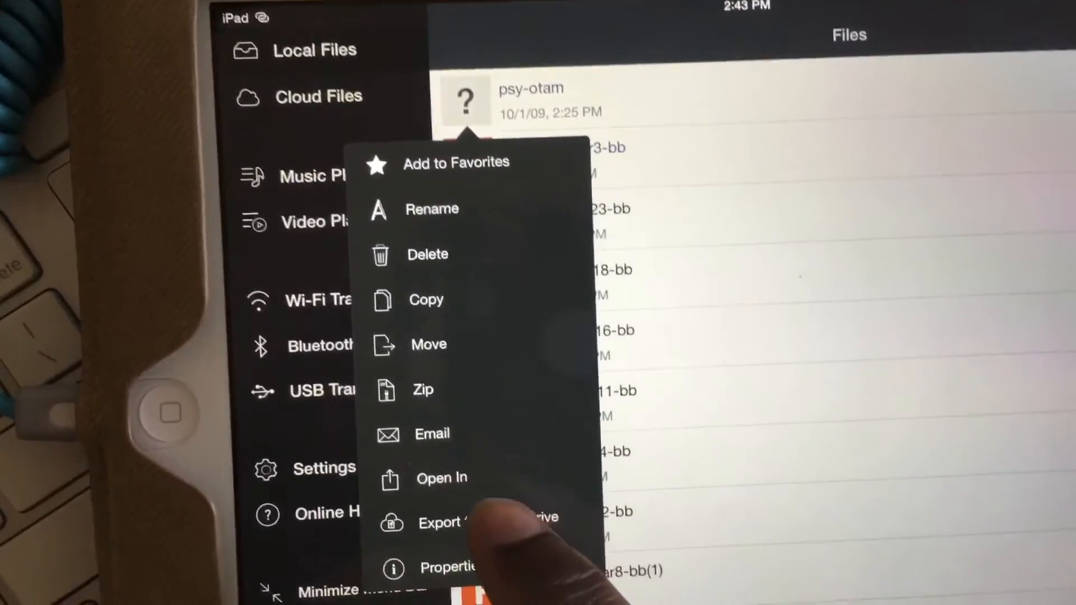
- Choose Rename for psy-otam and trim its name to 'psy-otam.'
{"action": "left_click", "coordinate": [431, 434]}
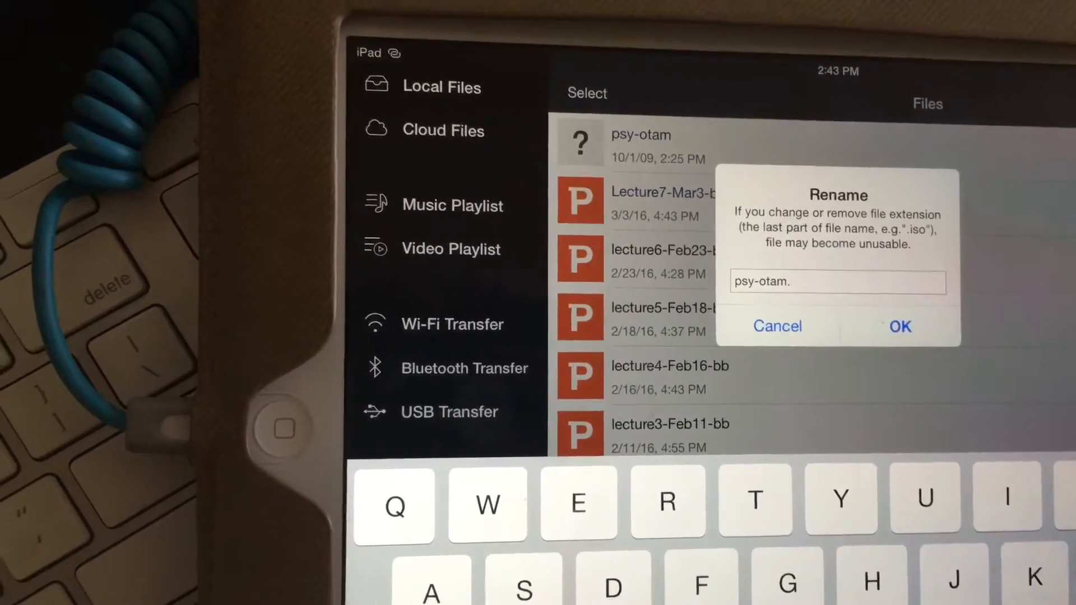
- Rename the file to psy-otam.pdf and confirm using the .pdf extension
{"action": "type", "text": "pdf"}
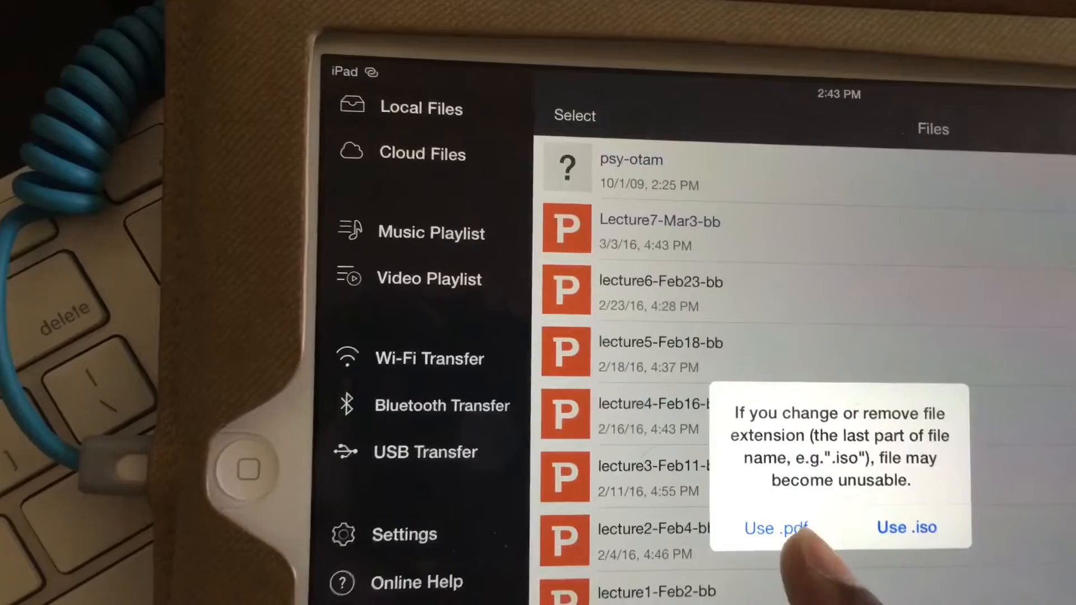
{"action": "left_click", "coordinate": [776, 527]}
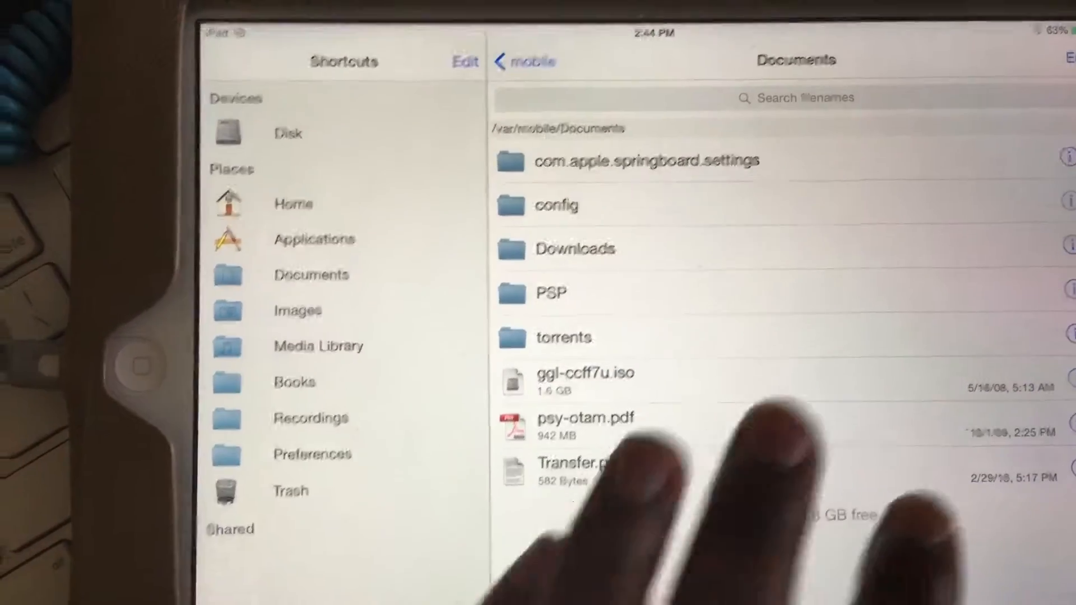
- Exit iFile back to the iPad home screen
{"action": "left_click", "coordinate": [1069, 427]}
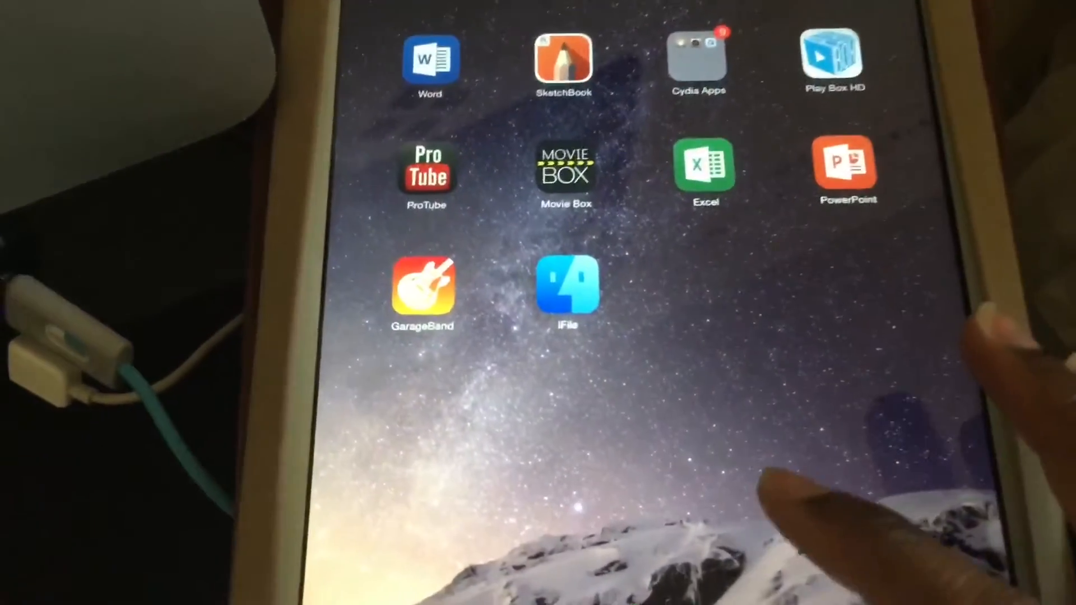
- In PPSSPP's Games browser, descend into the var folder and then mobile
{"action": "scroll", "scroll_direction": "left", "scroll_amount": 3}
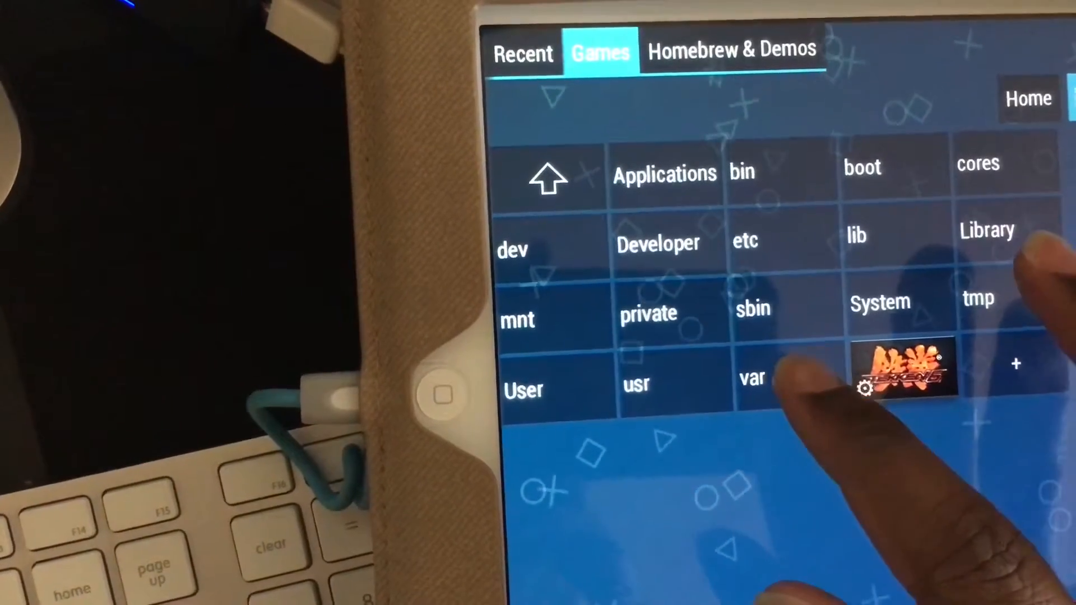
{"action": "left_click", "coordinate": [752, 378]}
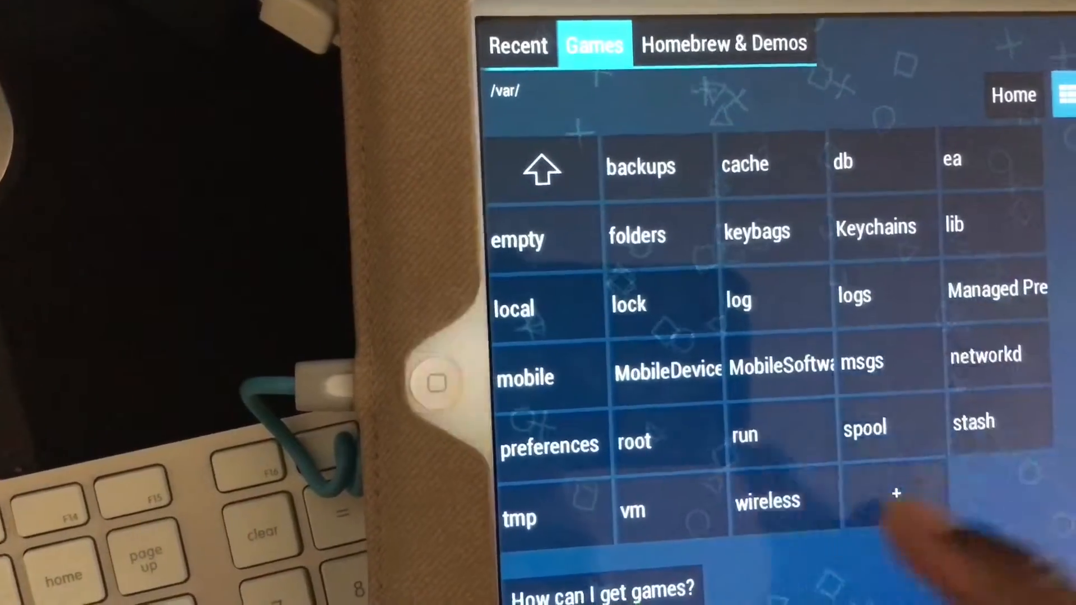
{"action": "left_click", "coordinate": [524, 377]}
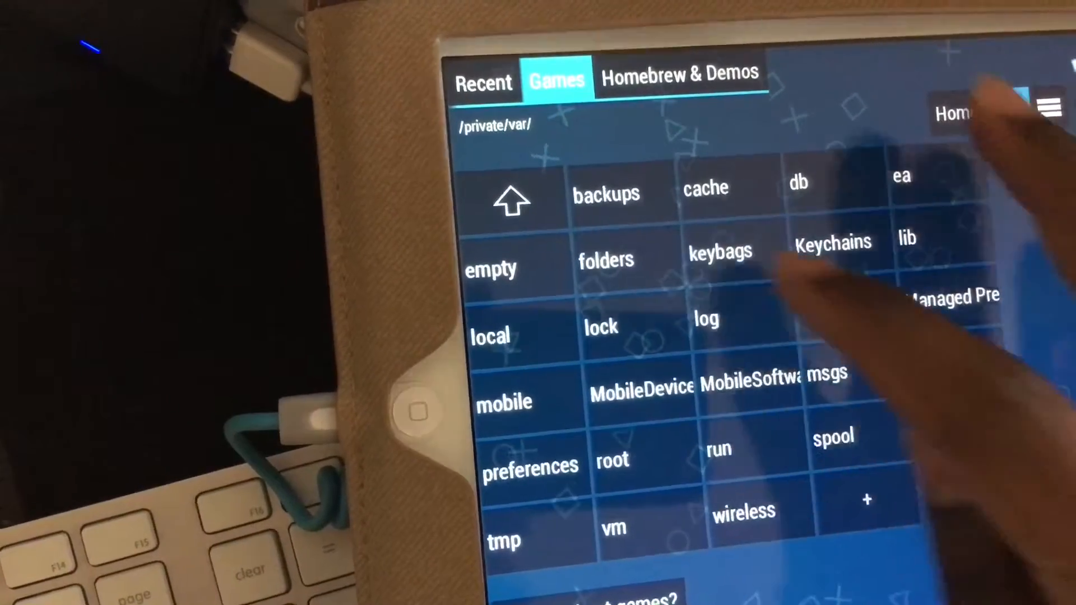
{"action": "left_click", "coordinate": [510, 199]}
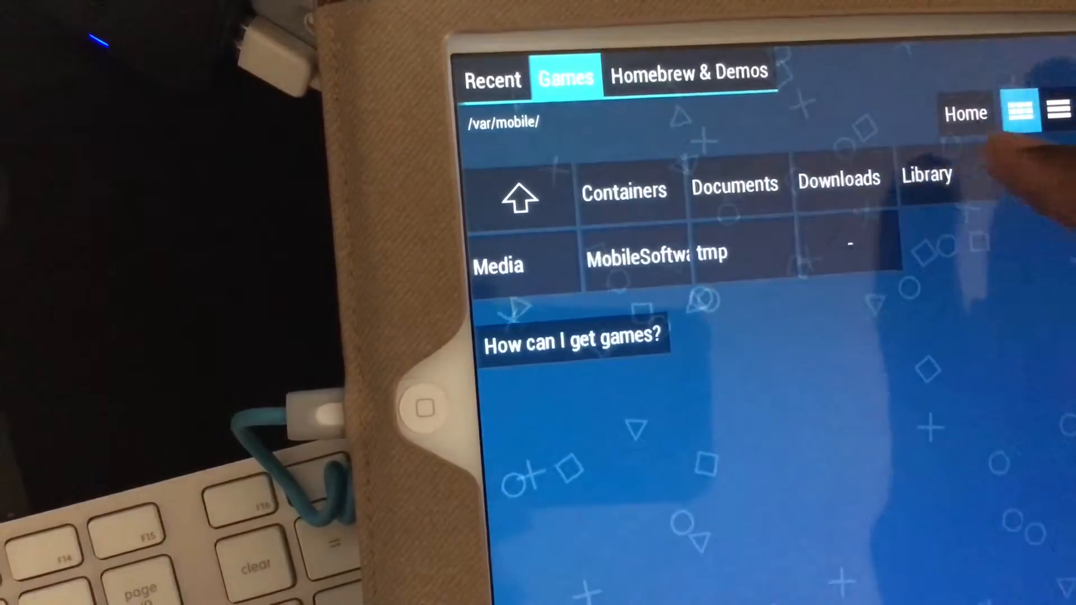
- Navigate back up through var to the top-level folder list
{"action": "left_click", "coordinate": [623, 190]}
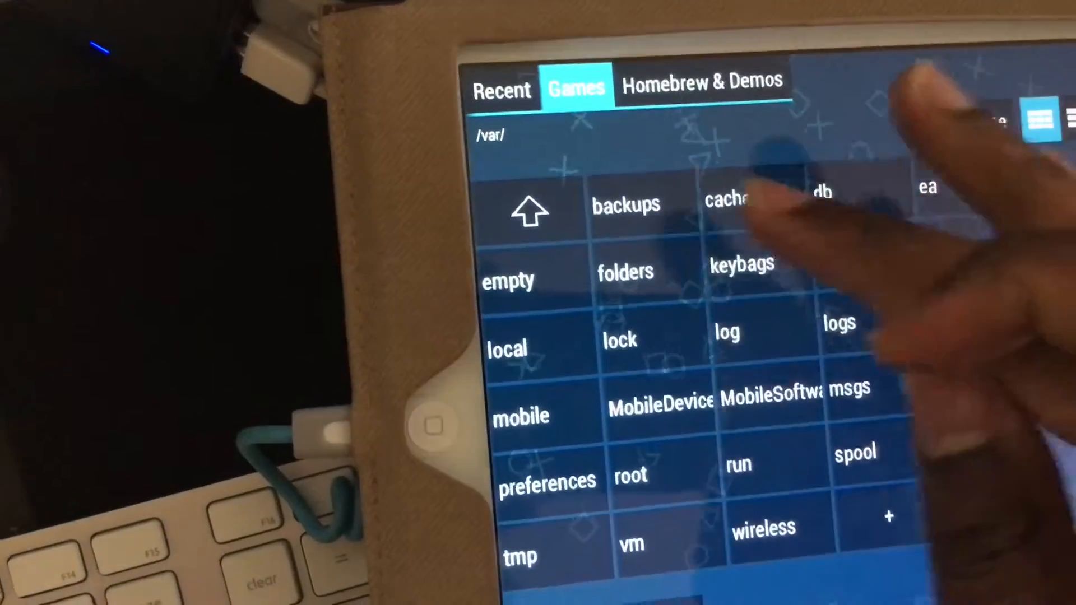
{"action": "left_click", "coordinate": [529, 211]}
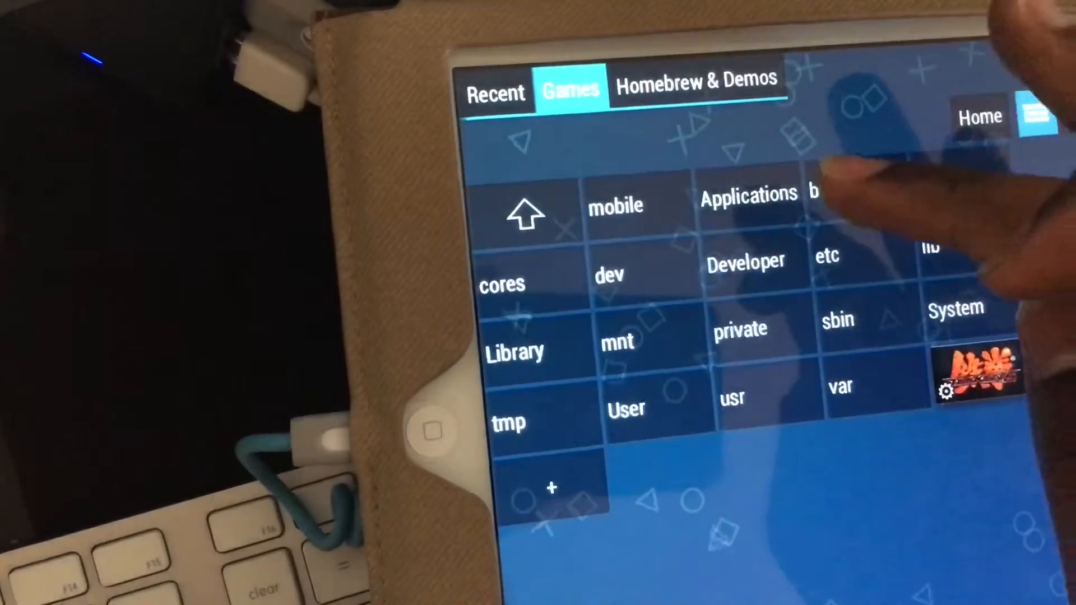